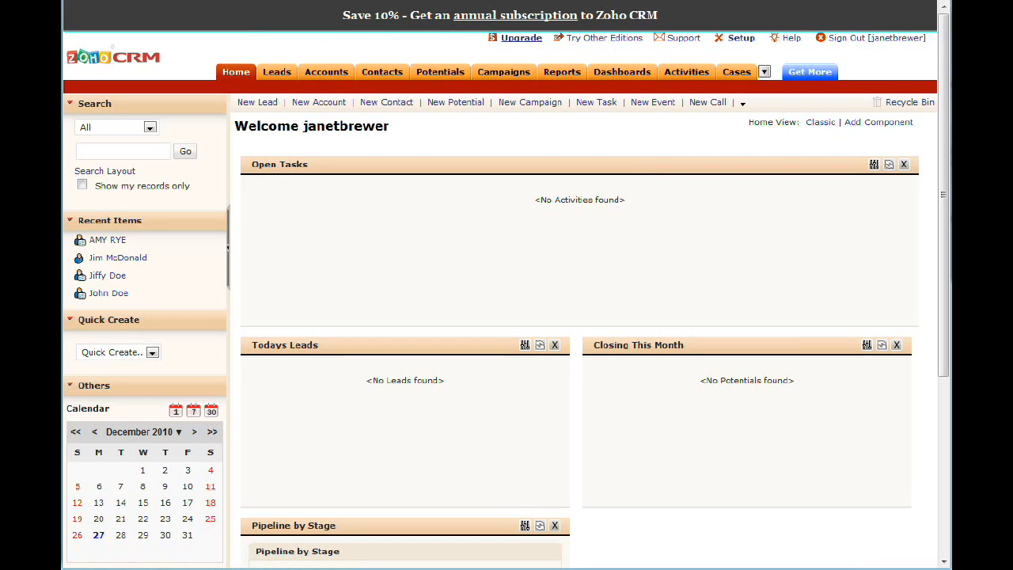
mouse_move(323, 23)
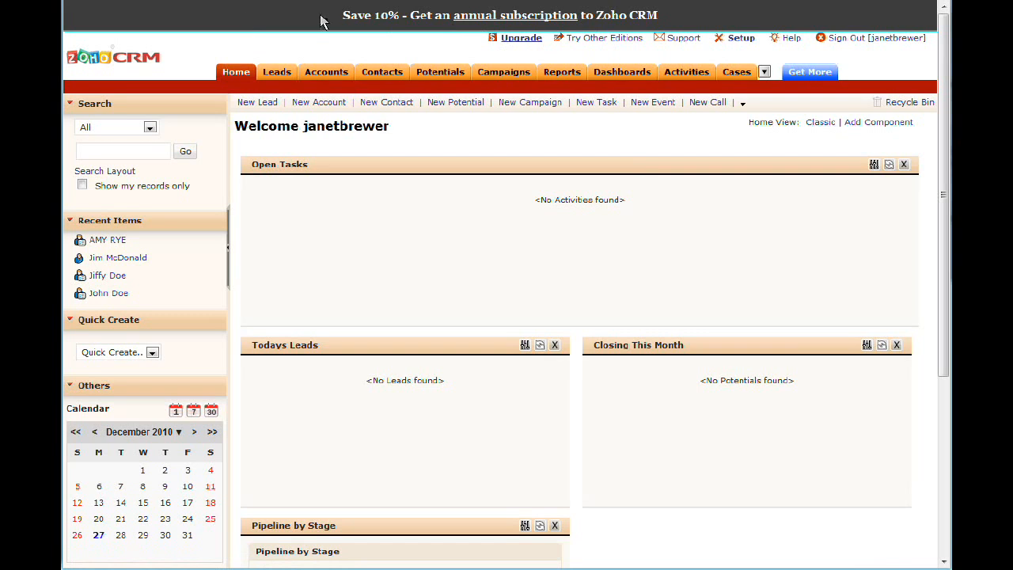
mouse_move(332, 83)
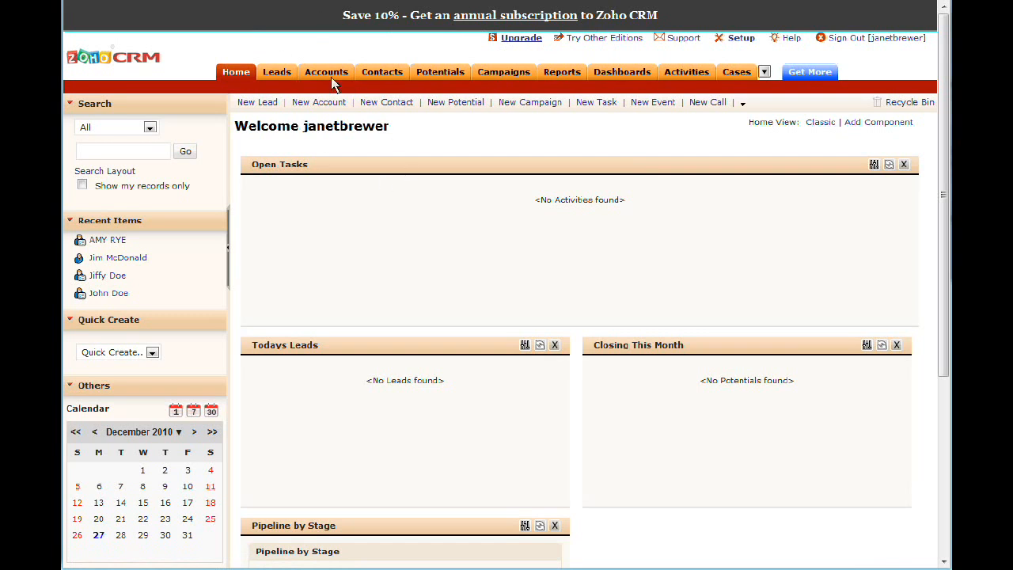
mouse_move(174, 111)
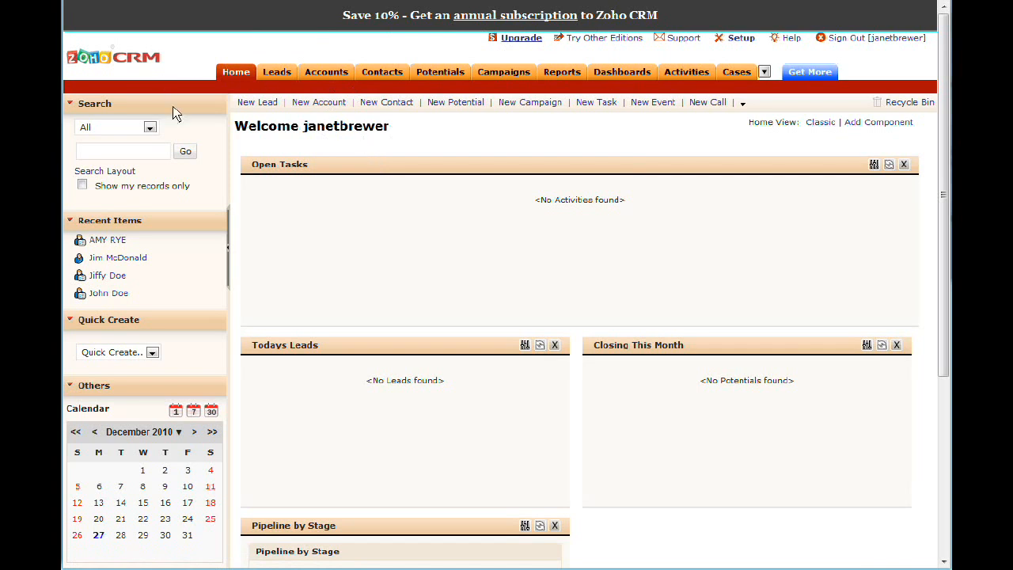
mouse_move(174, 114)
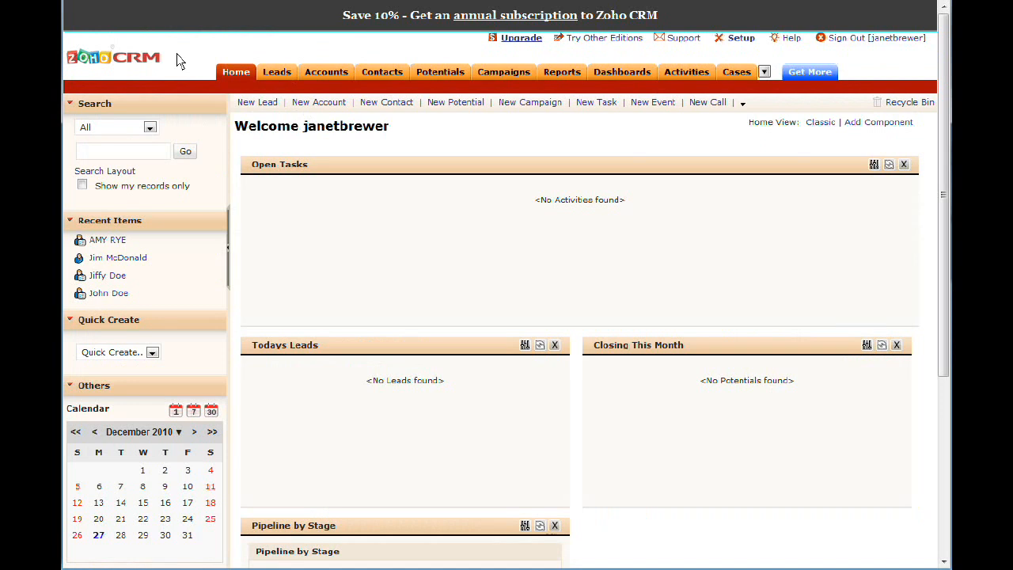
mouse_move(182, 64)
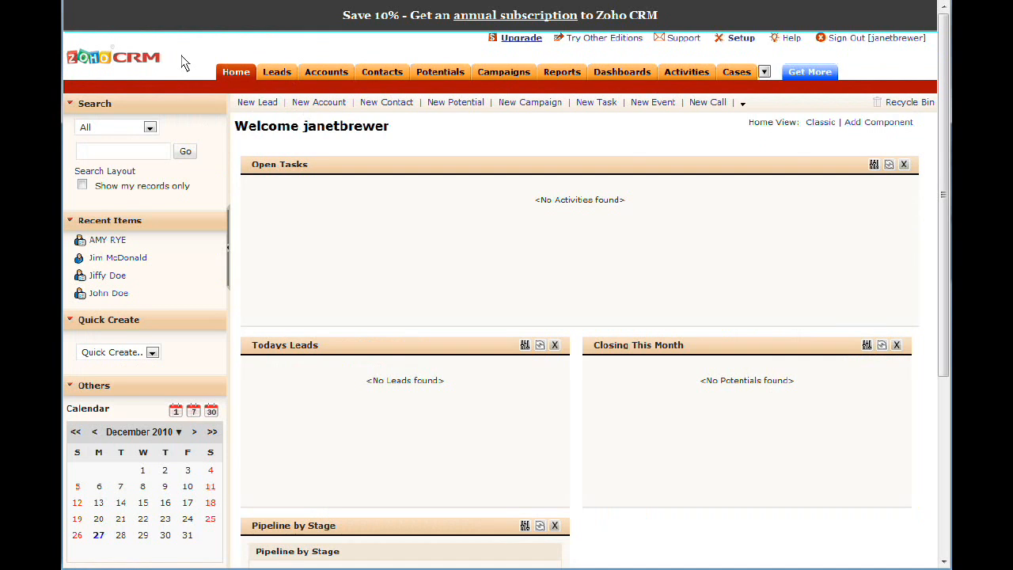
mouse_move(207, 58)
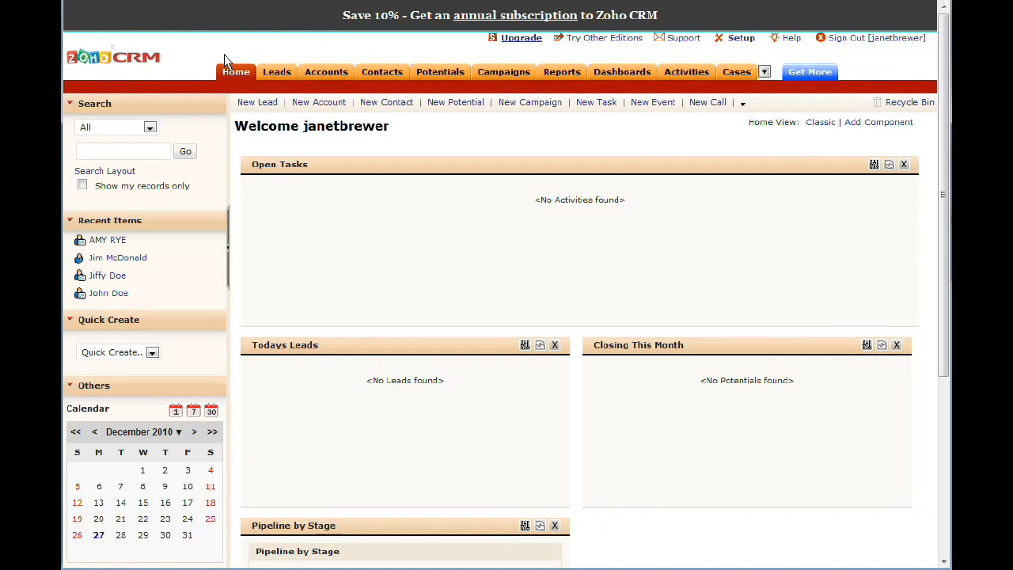
mouse_move(228, 49)
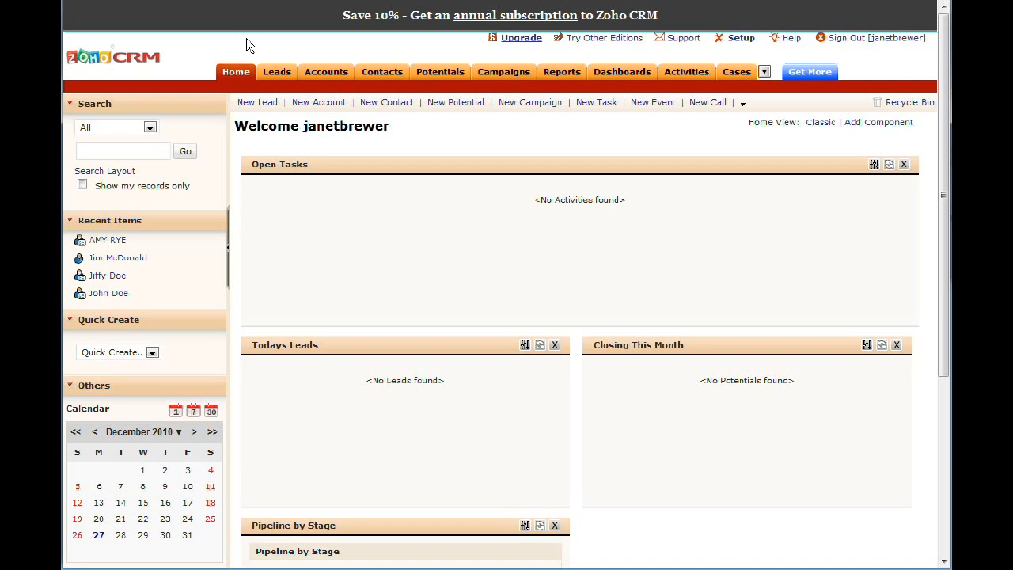
mouse_move(331, 57)
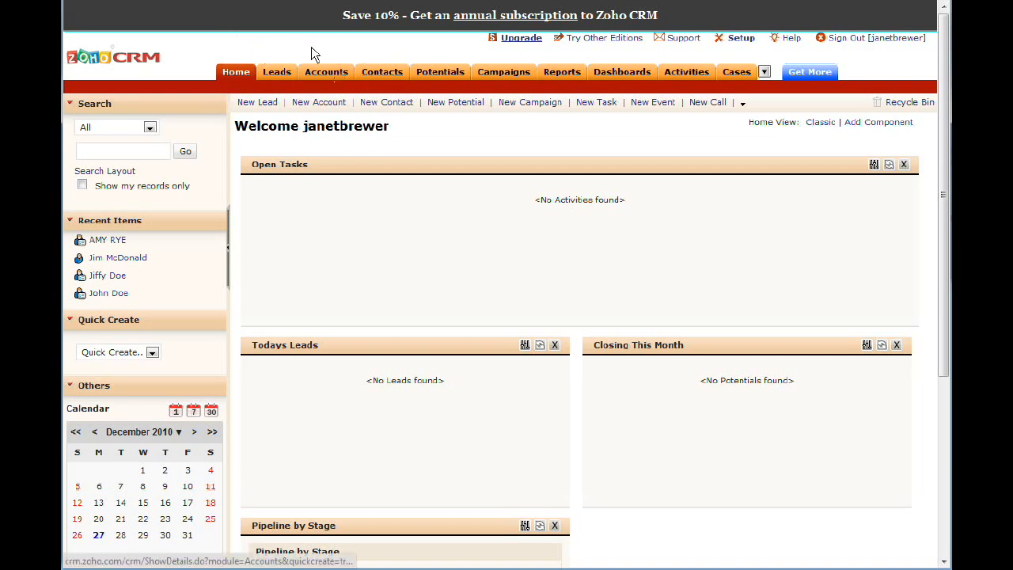
mouse_move(225, 41)
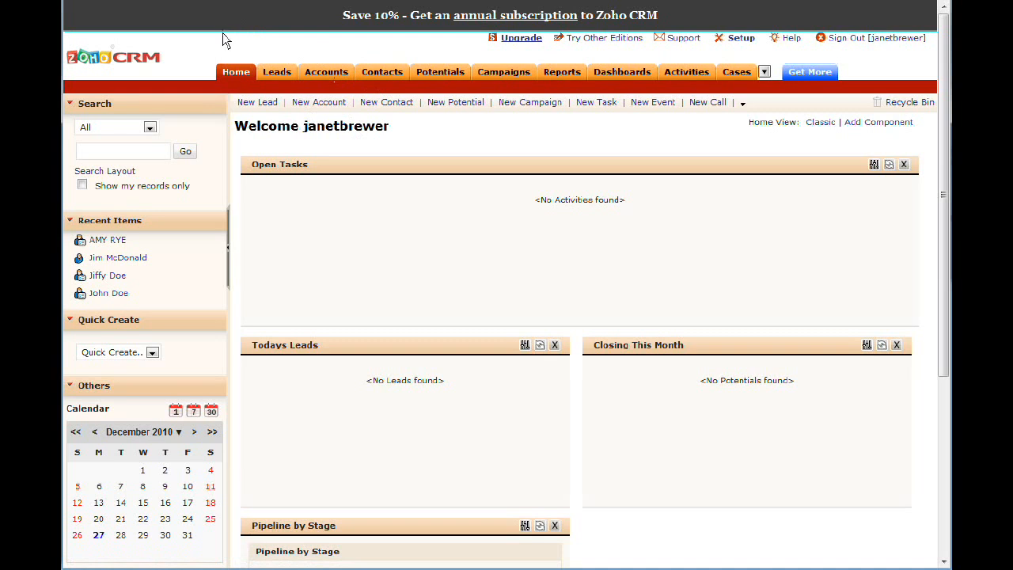
mouse_move(243, 45)
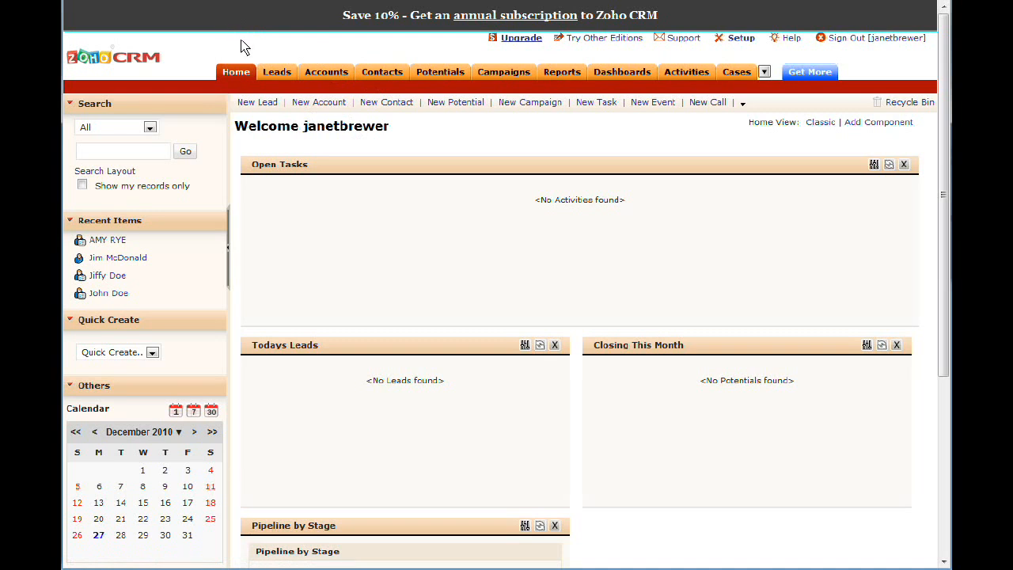
mouse_move(255, 44)
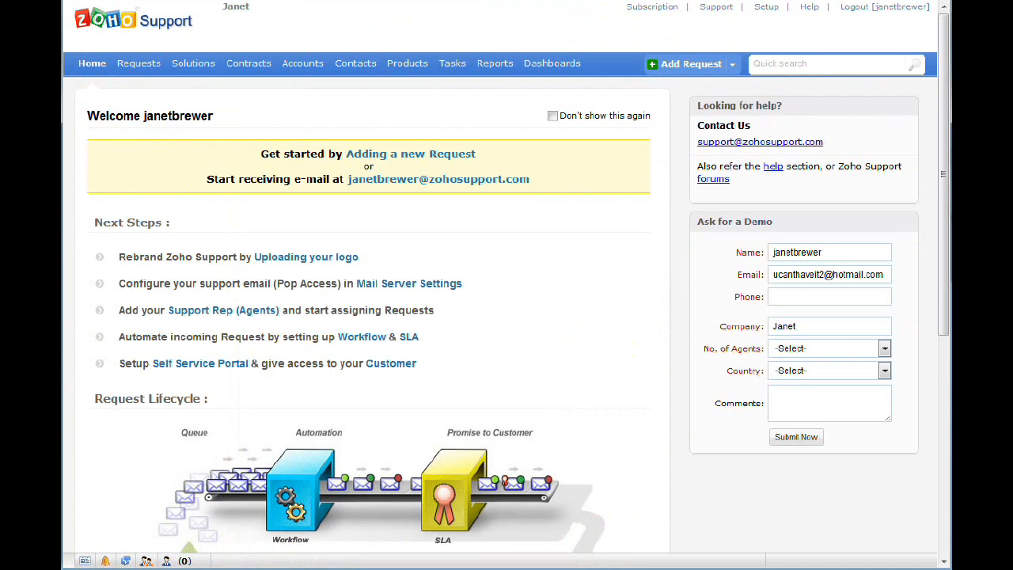
mouse_move(314, 45)
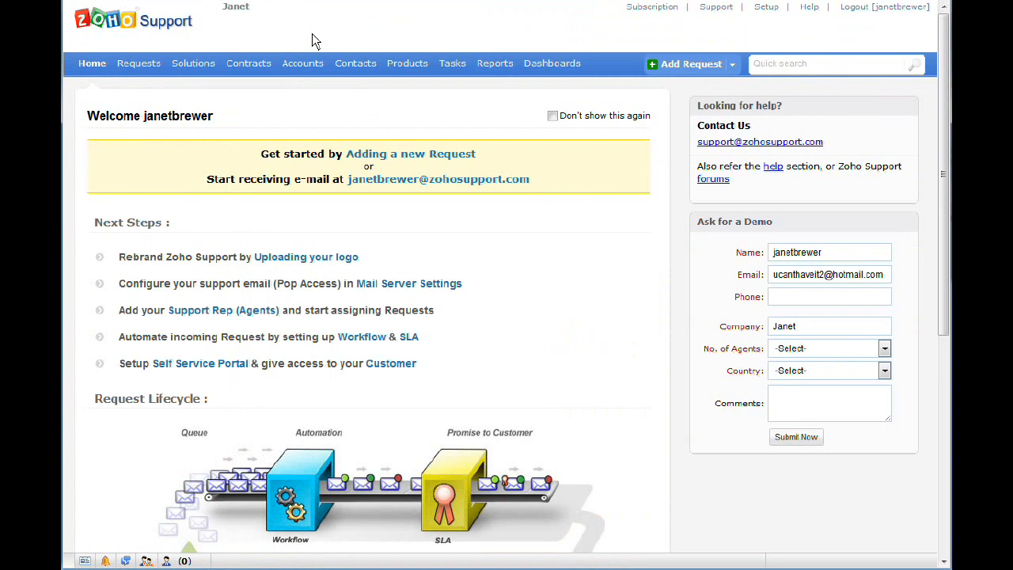
mouse_move(318, 44)
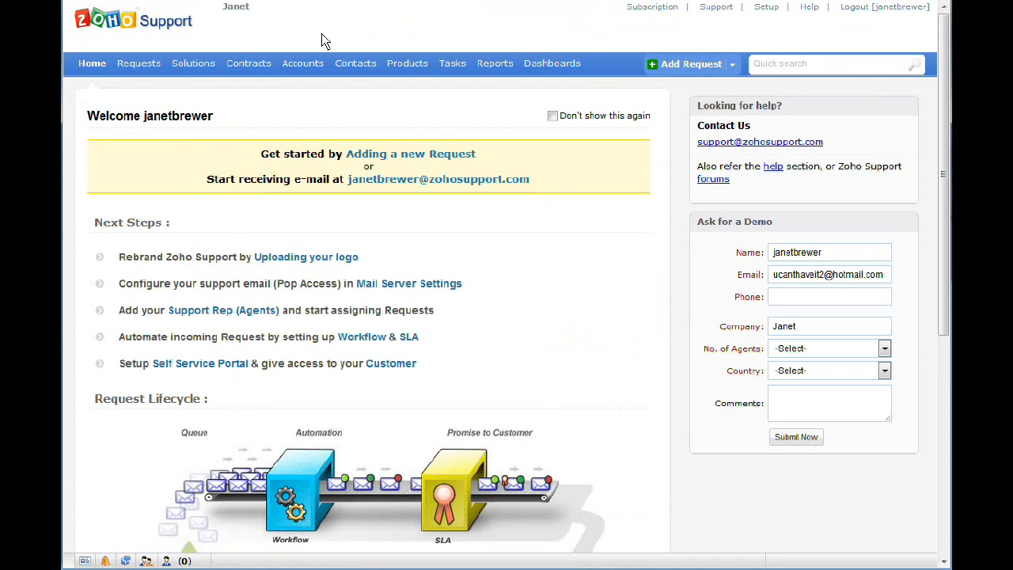
mouse_move(251, 31)
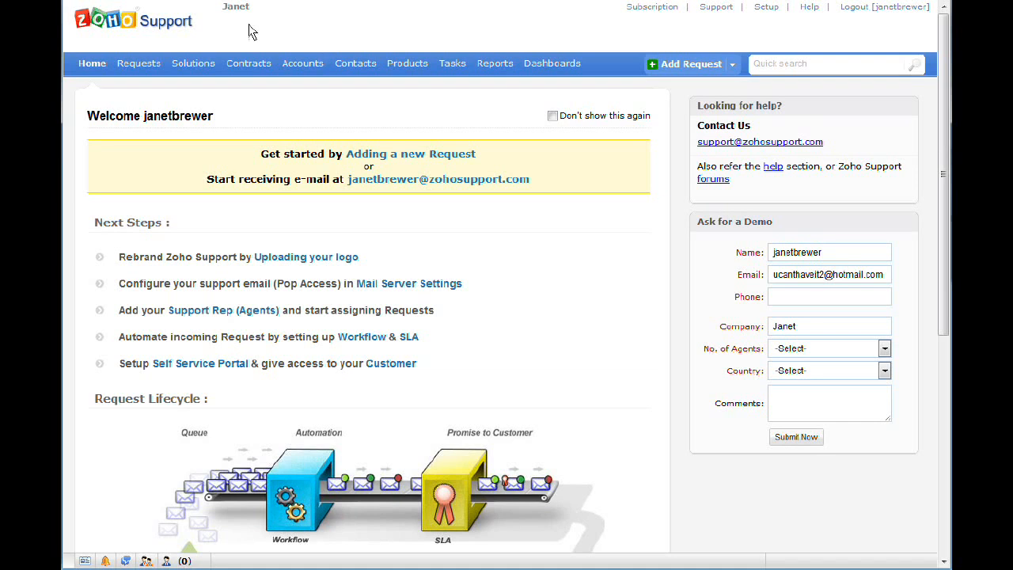